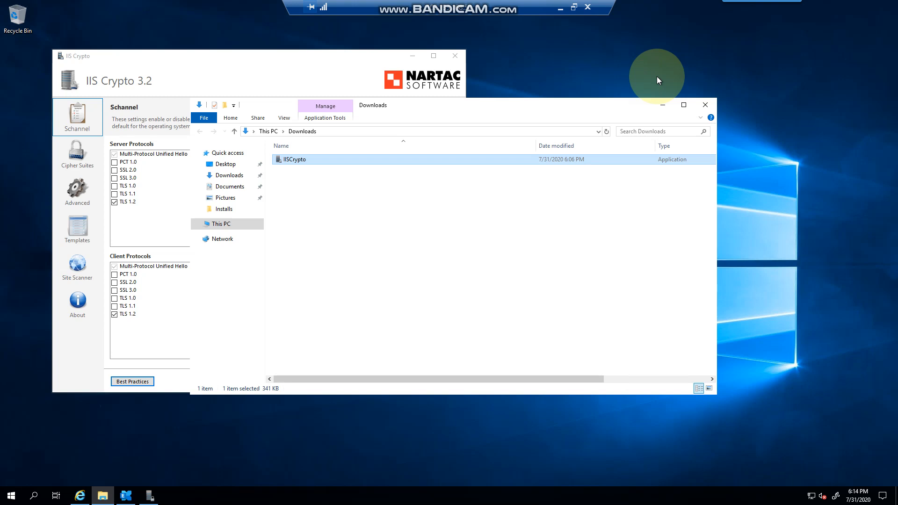
{"action": "mouse_move", "coordinate": [643, 101]}
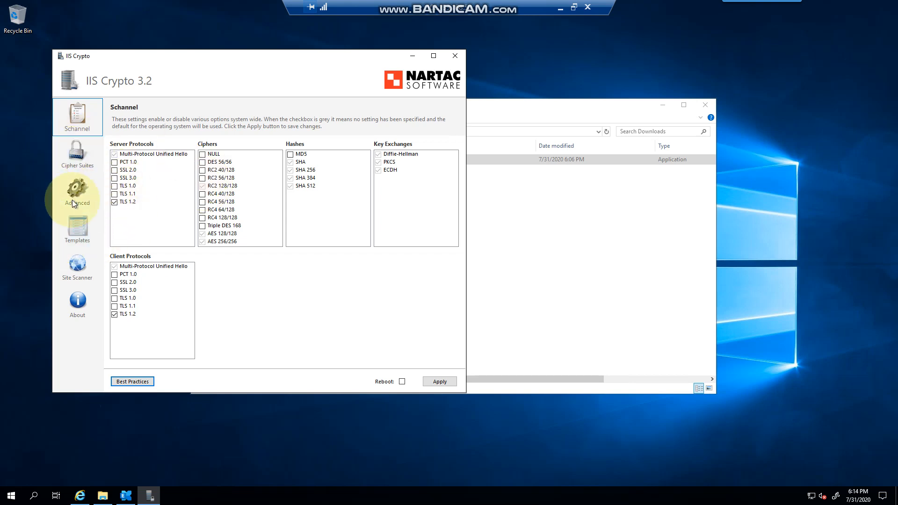
Step: Load the Server Defaults template from the Templates page and apply it to the server
{"action": "left_click", "coordinate": [77, 228]}
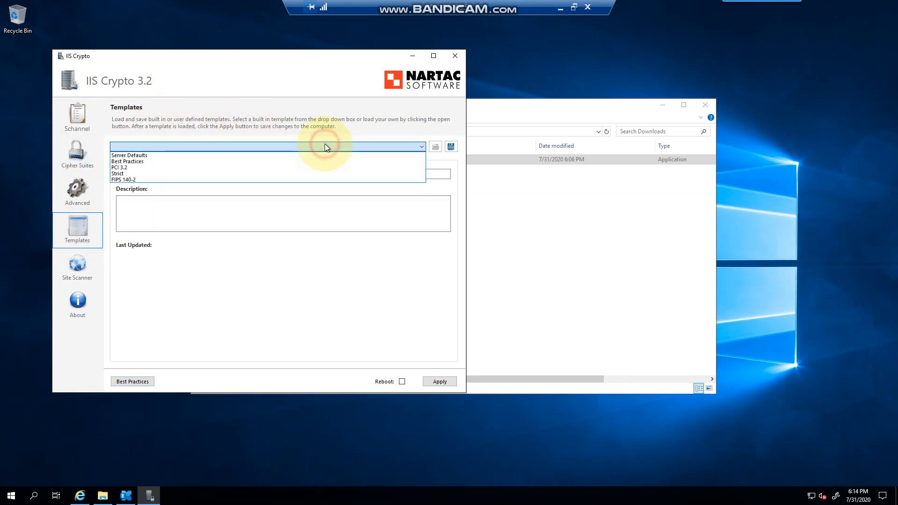
{"action": "left_click", "coordinate": [129, 155]}
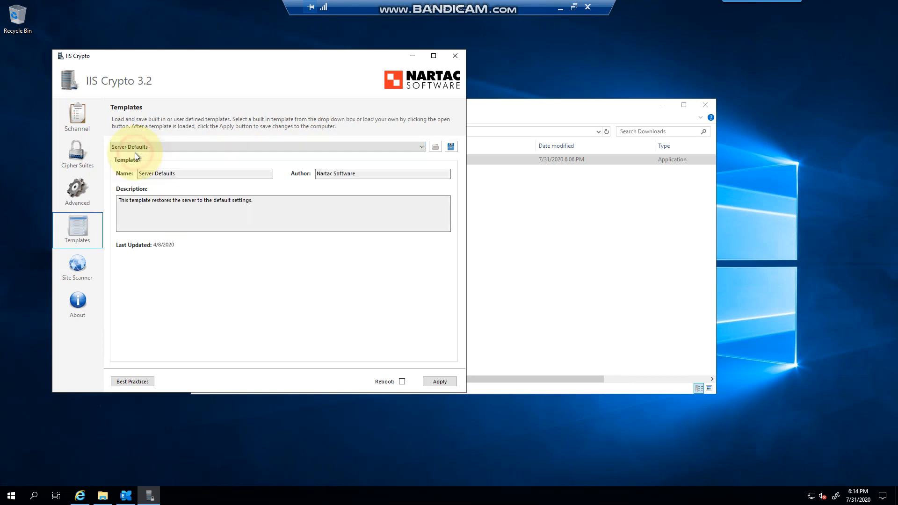
{"action": "left_click", "coordinate": [440, 382]}
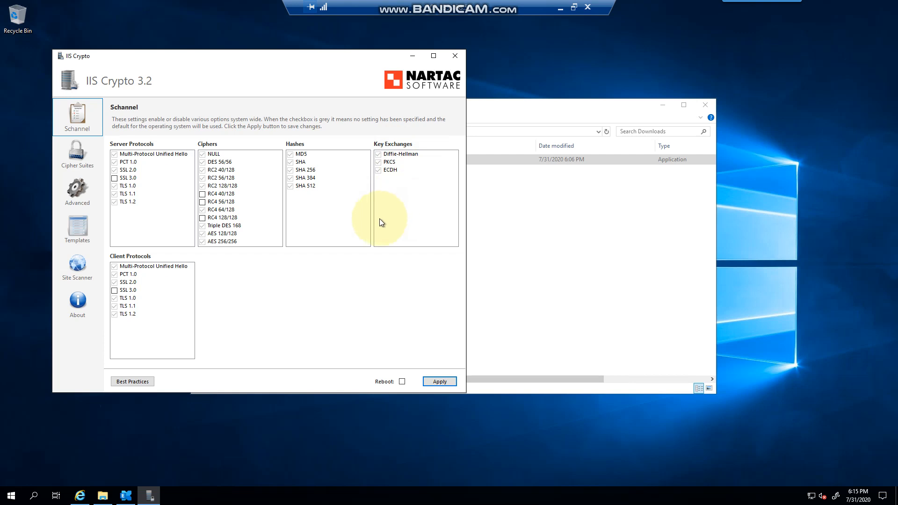
{"action": "mouse_move", "coordinate": [273, 235]}
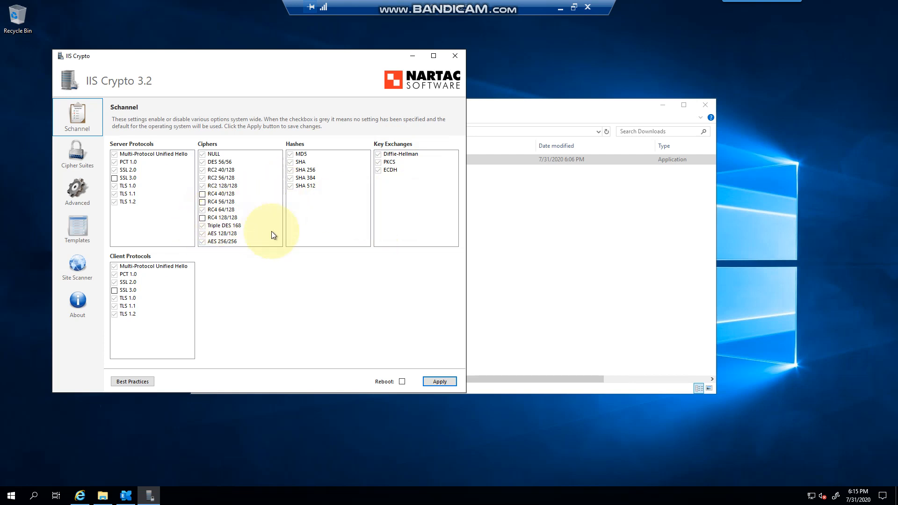
{"action": "mouse_move", "coordinate": [286, 245]}
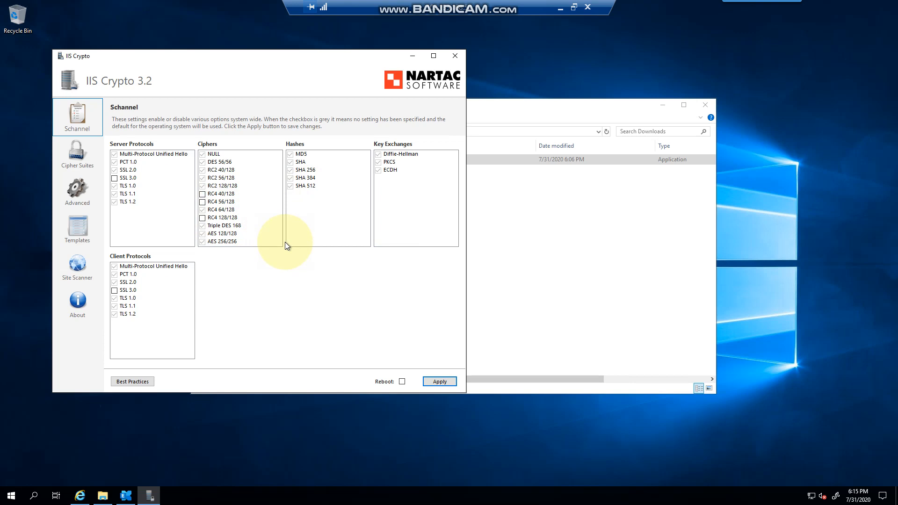
{"action": "mouse_move", "coordinate": [124, 66]}
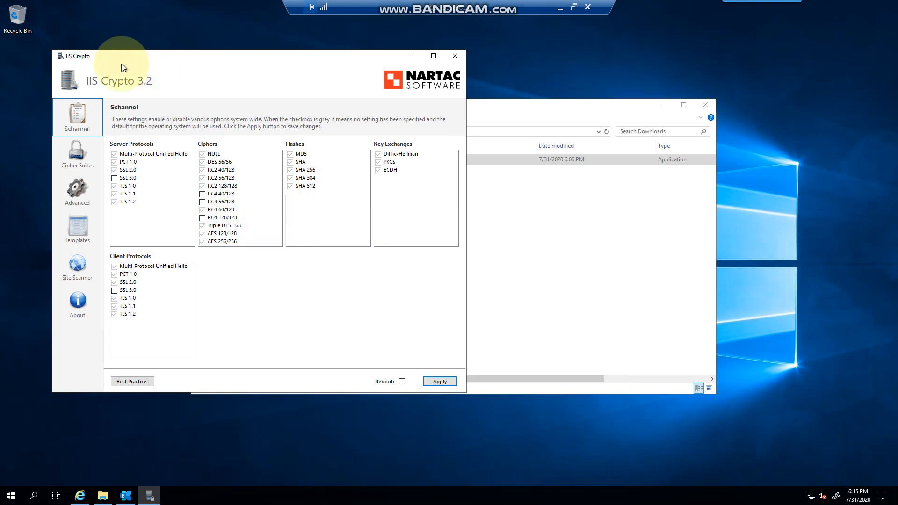
{"action": "mouse_move", "coordinate": [169, 95]}
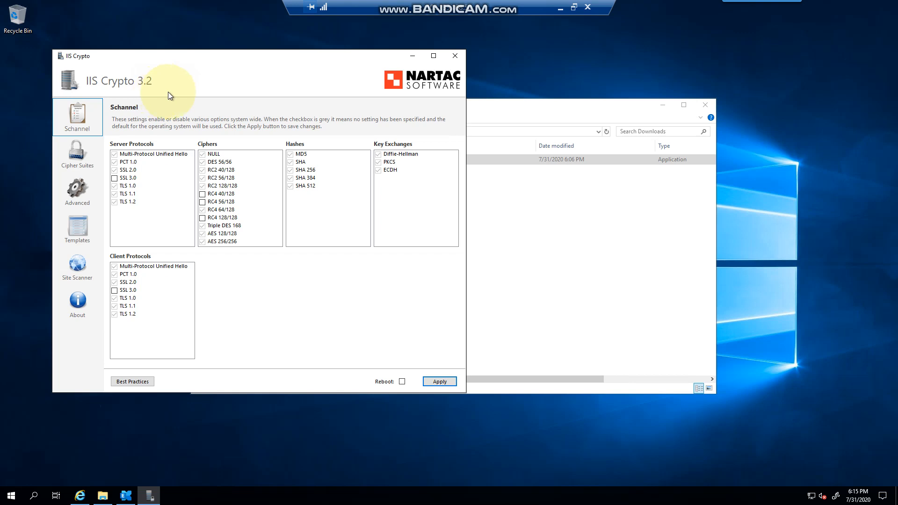
{"action": "mouse_move", "coordinate": [193, 125]}
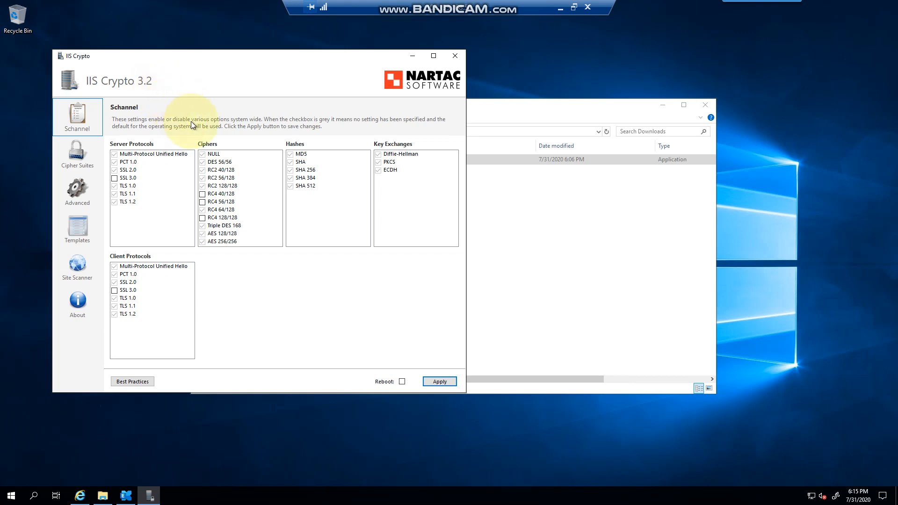